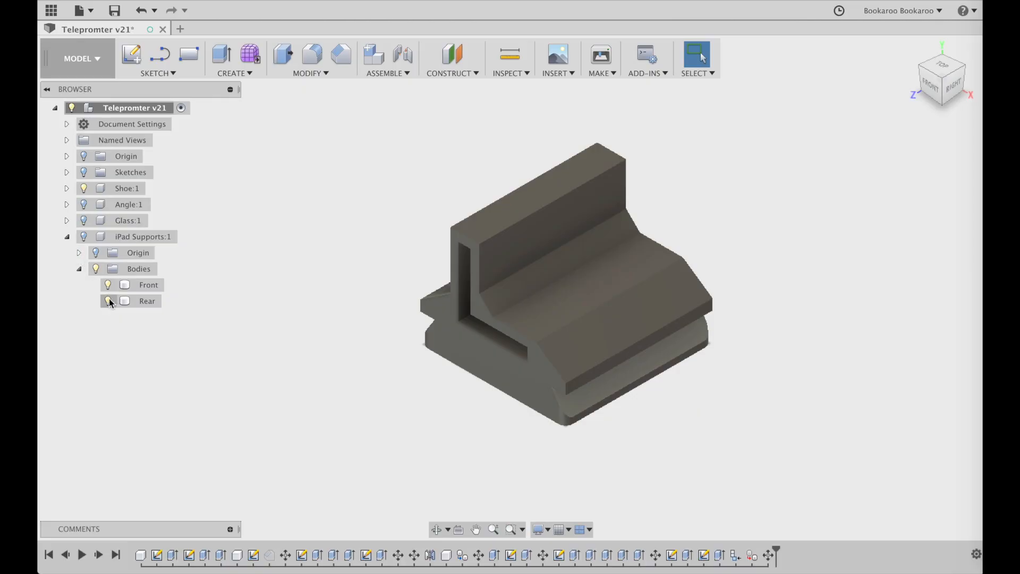
Make the Rear iPad support body visible and view both supports from the right side
left_click(107, 300)
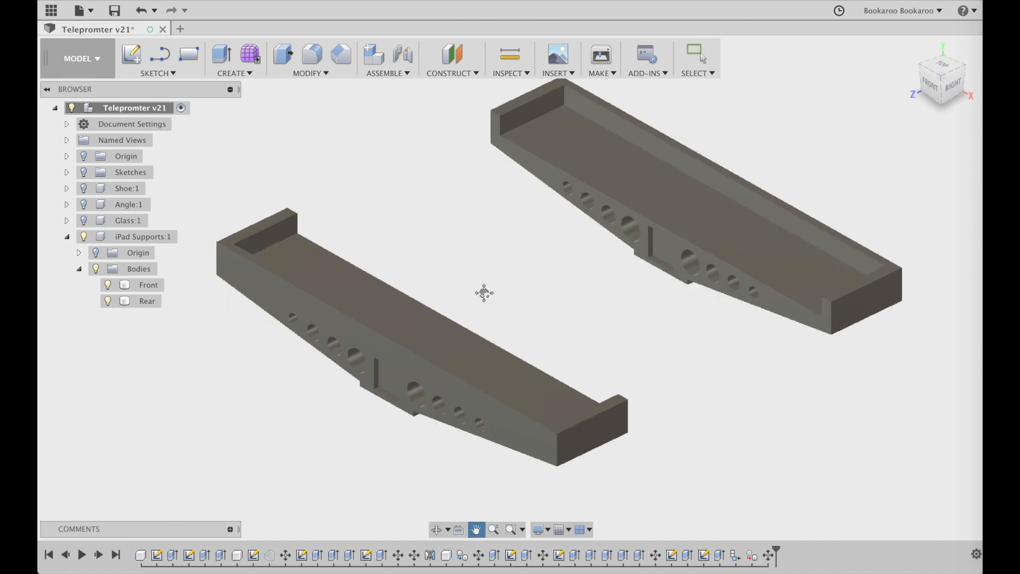
left_click(141, 236)
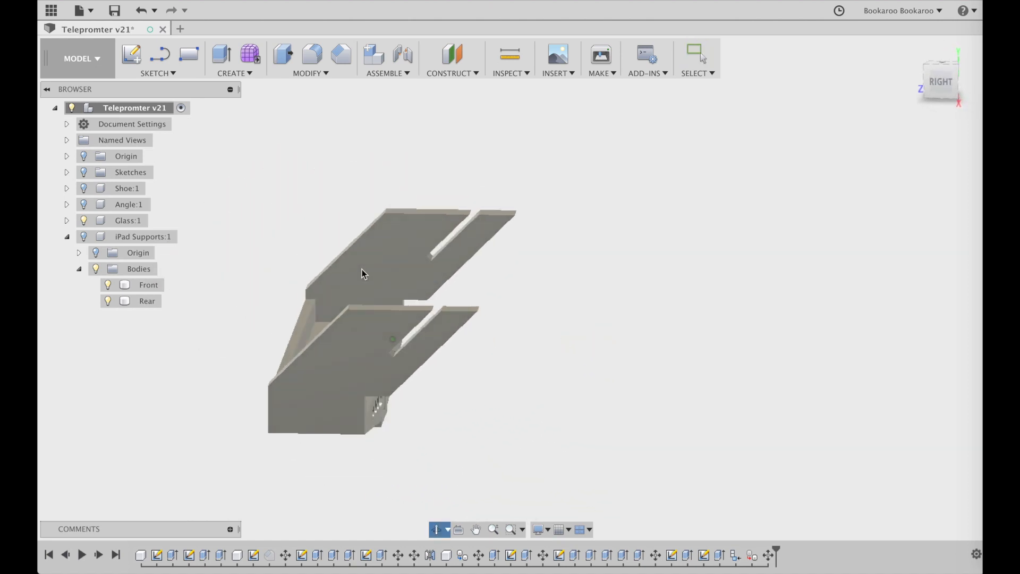
left_click_drag(364, 273, 390, 288)
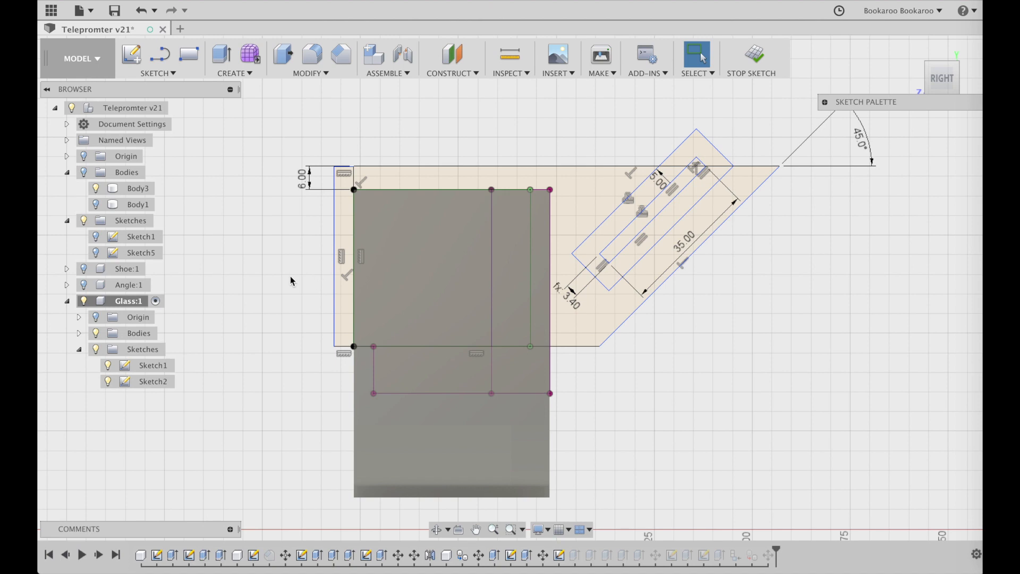
Return to the home view showing both supports, the glass wings and the shoe
left_click(751, 57)
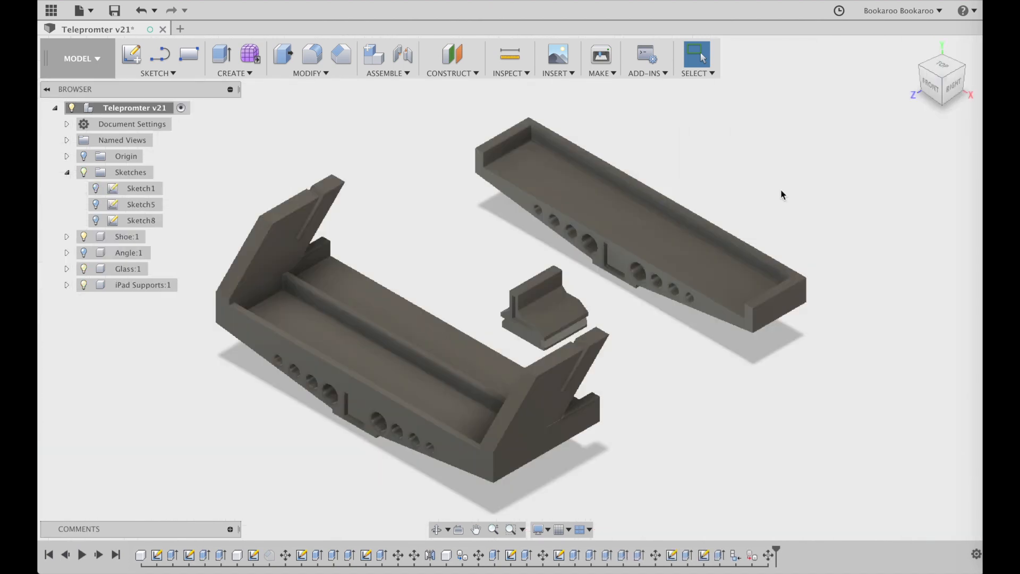